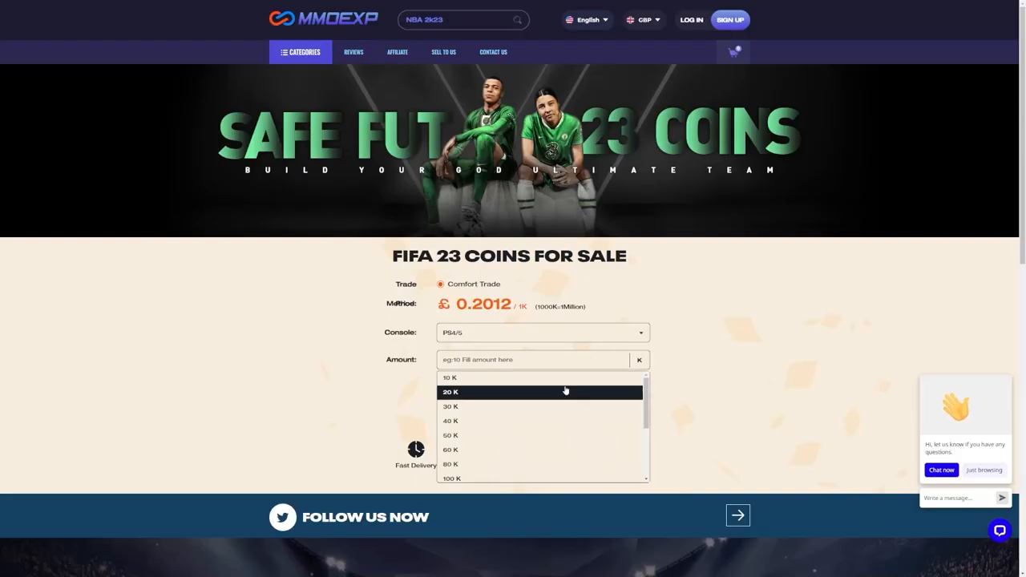
- Scroll down and go to the cart holding the 100K FIFA 23 coins
scroll(down, 3)
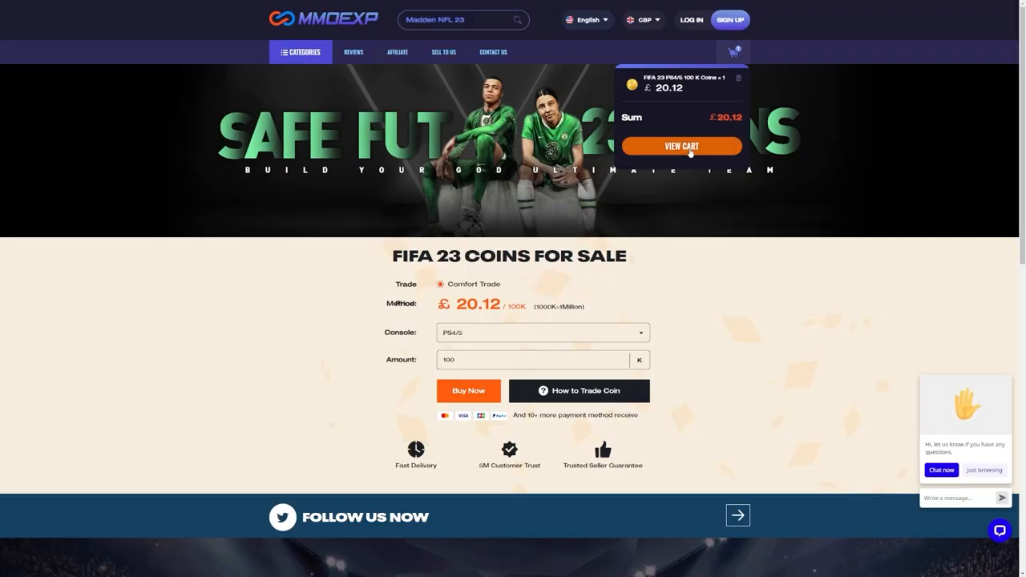
click(680, 145)
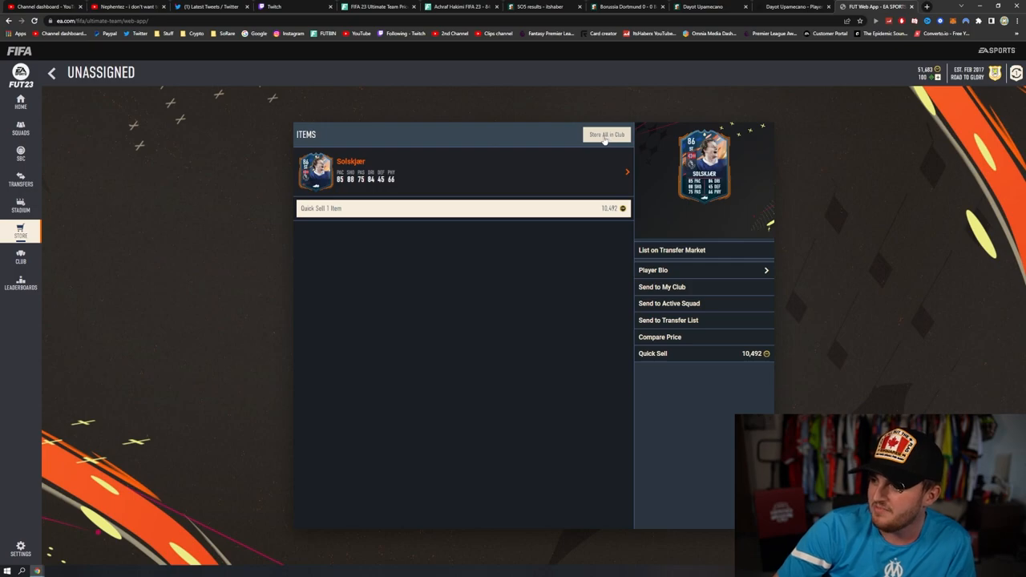
- Store all unassigned items, including the Solskjær hero card, in the club
click(606, 134)
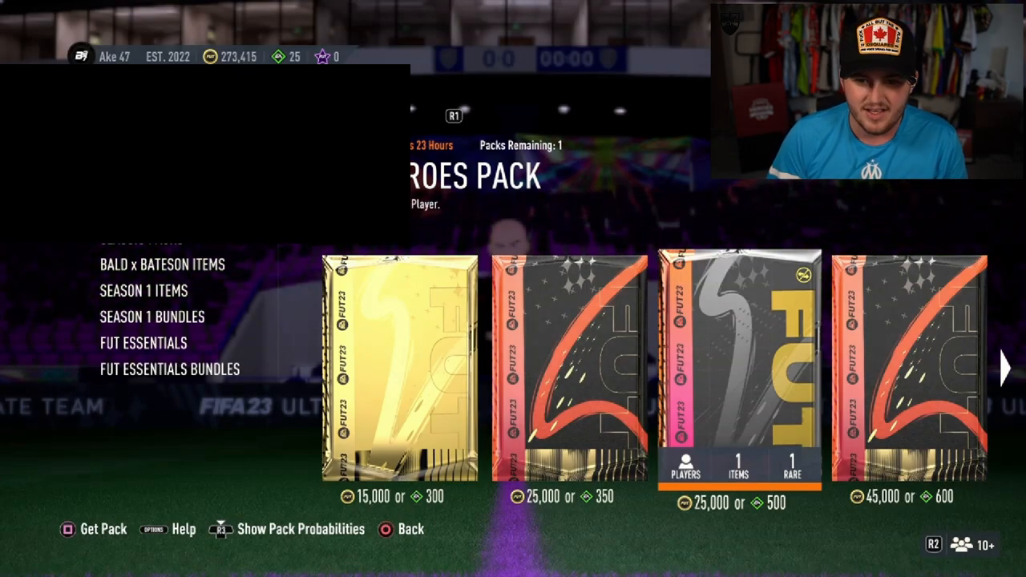
- Buy the FUT Heroes Pack, paying 25,000 coins
click(103, 529)
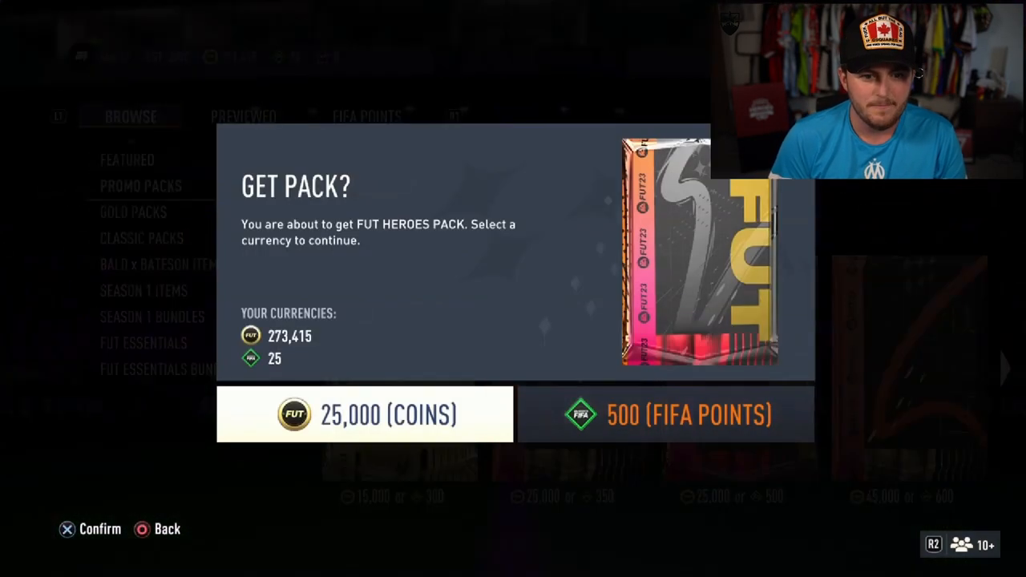
click(365, 414)
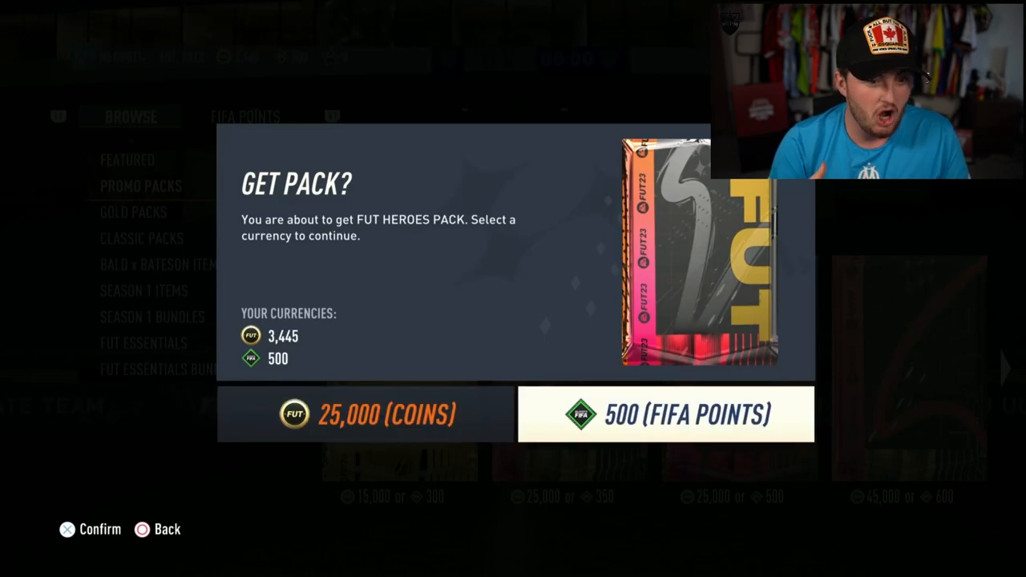
- Pay 500 FIFA Points for a second FUT Heroes Pack
click(665, 415)
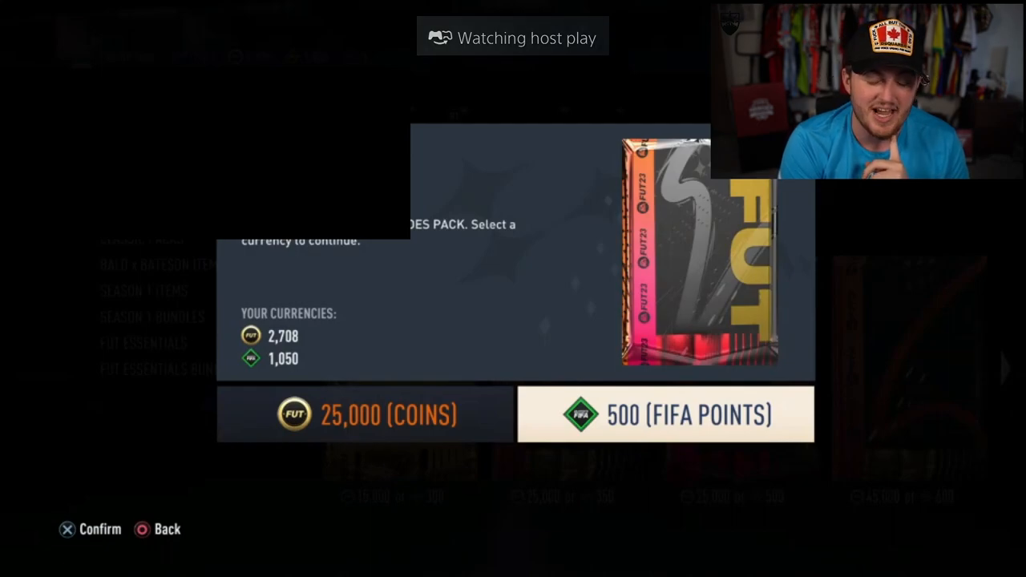
- Pay 500 FIFA Points for a third FUT Heroes Pack
click(664, 414)
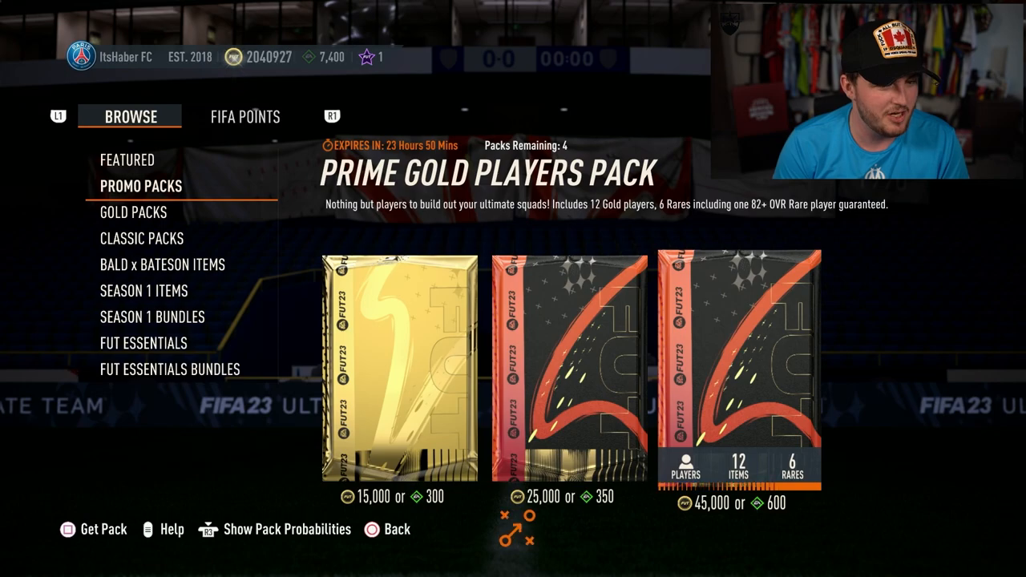
- Buy Premium Gold Players Packs, paying 350 FIFA Points each
click(93, 529)
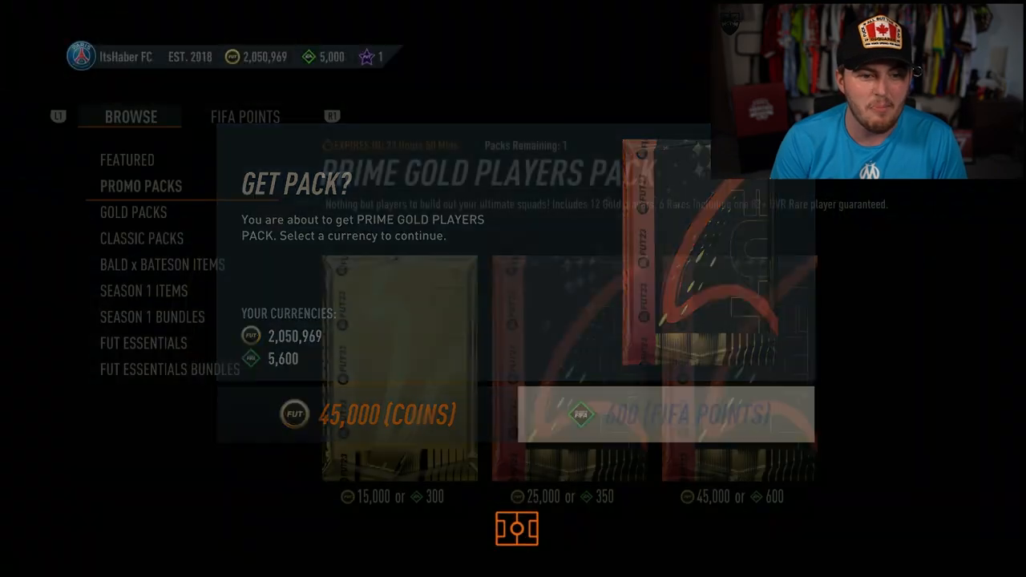
click(387, 414)
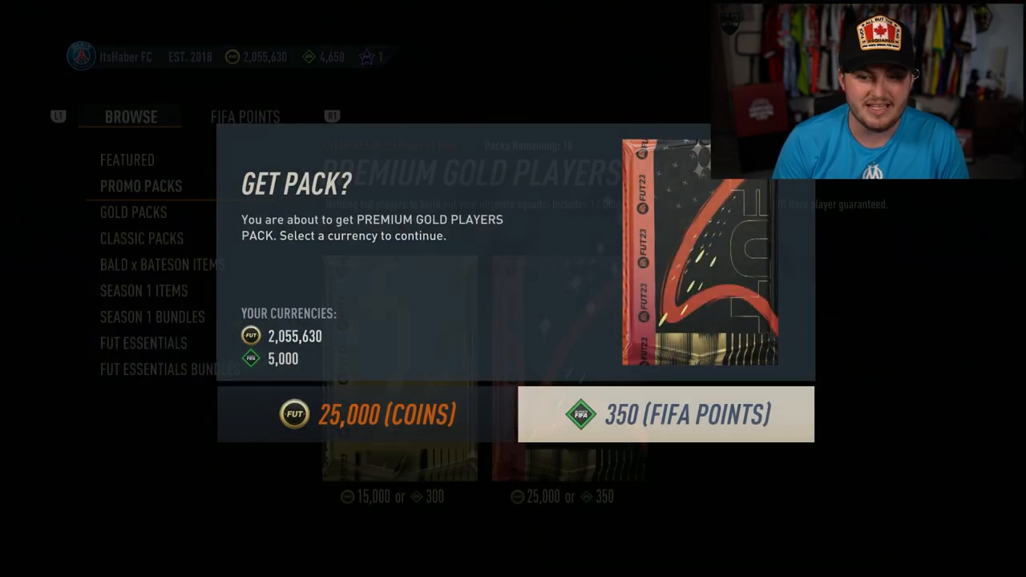
click(367, 414)
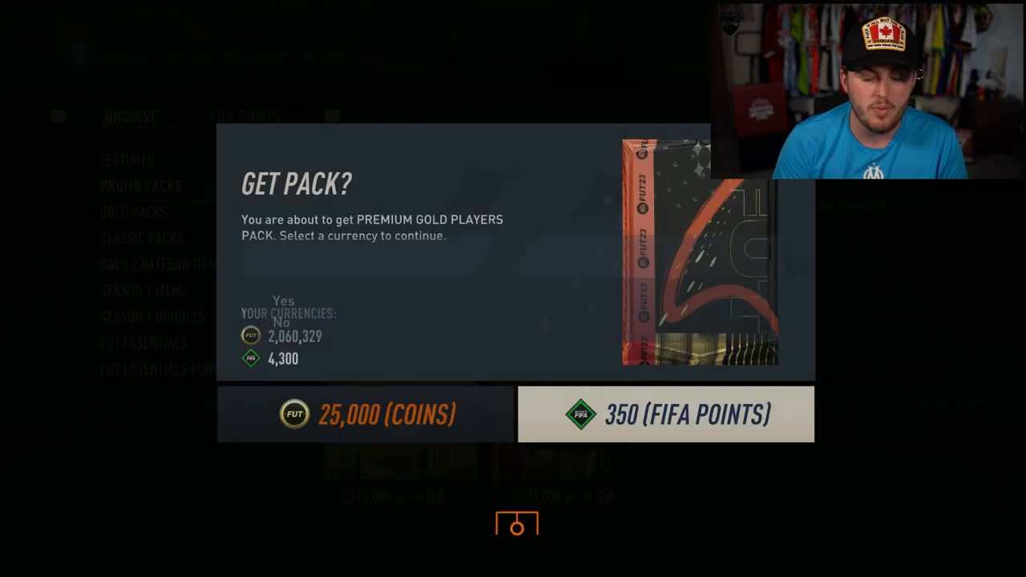
click(365, 414)
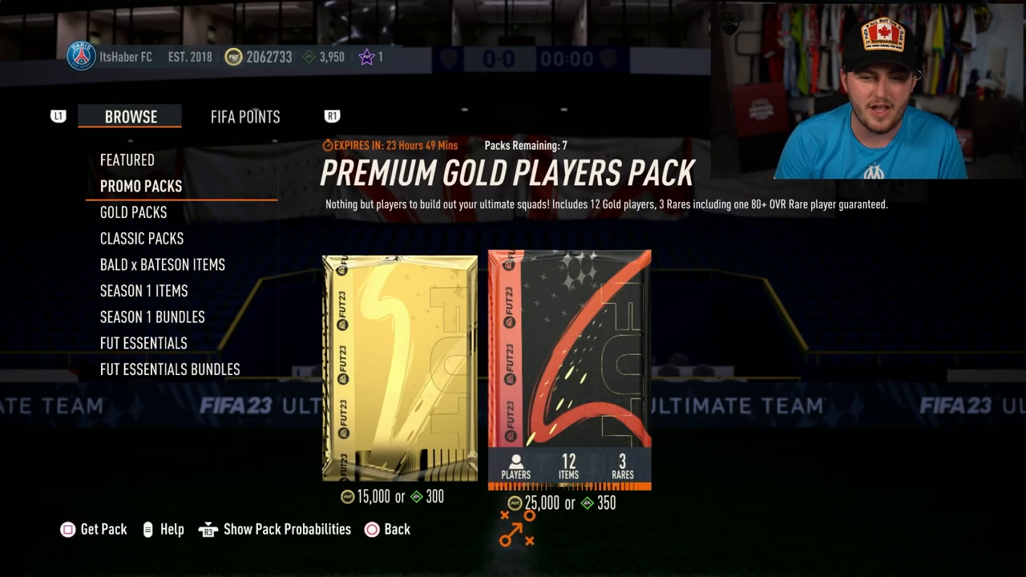
- Start buying another Premium Gold Players Pack
click(103, 529)
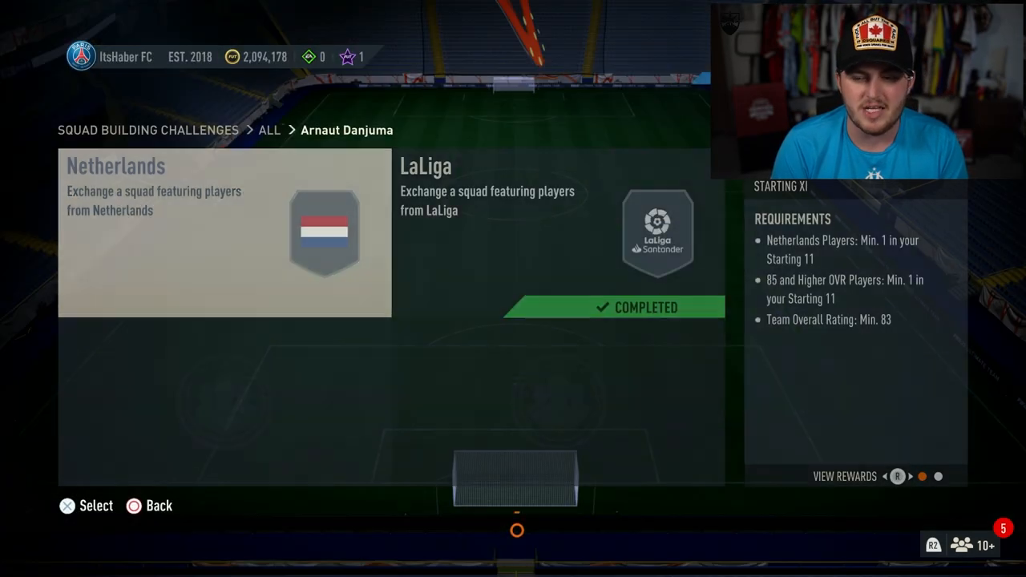
- Open the Netherlands challenge and skip the Dutch player walkout animation
click(223, 233)
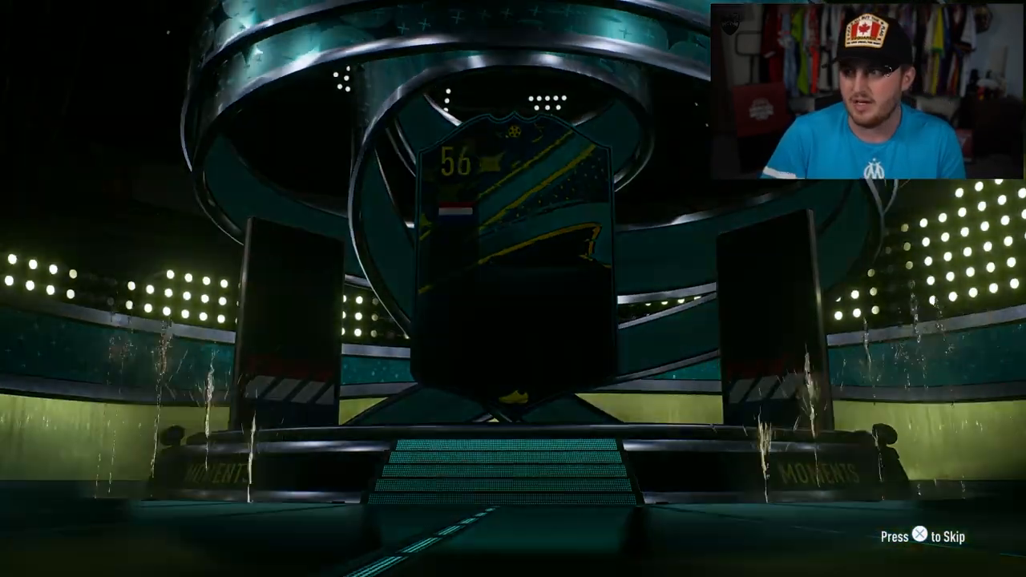
key(x)
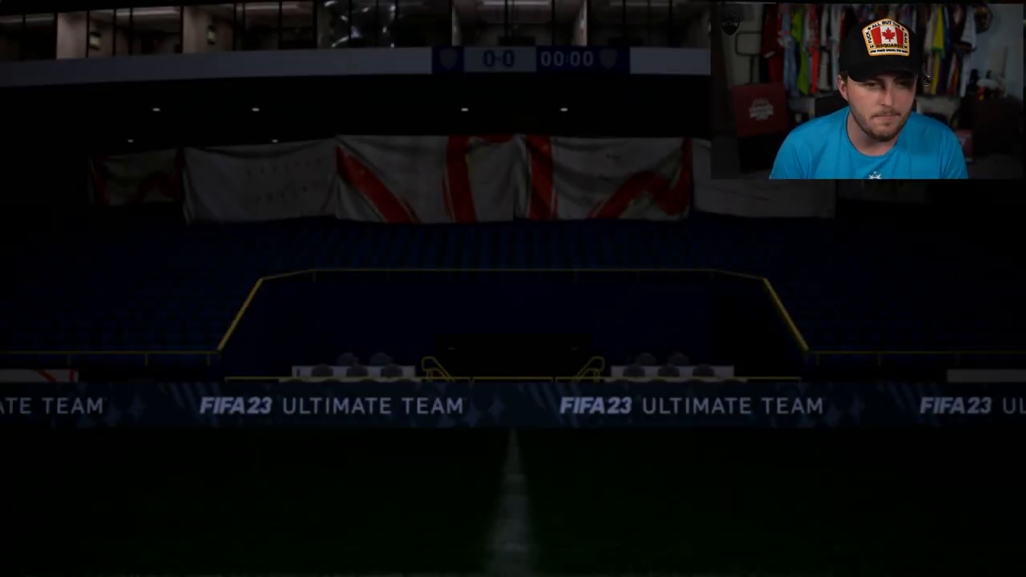